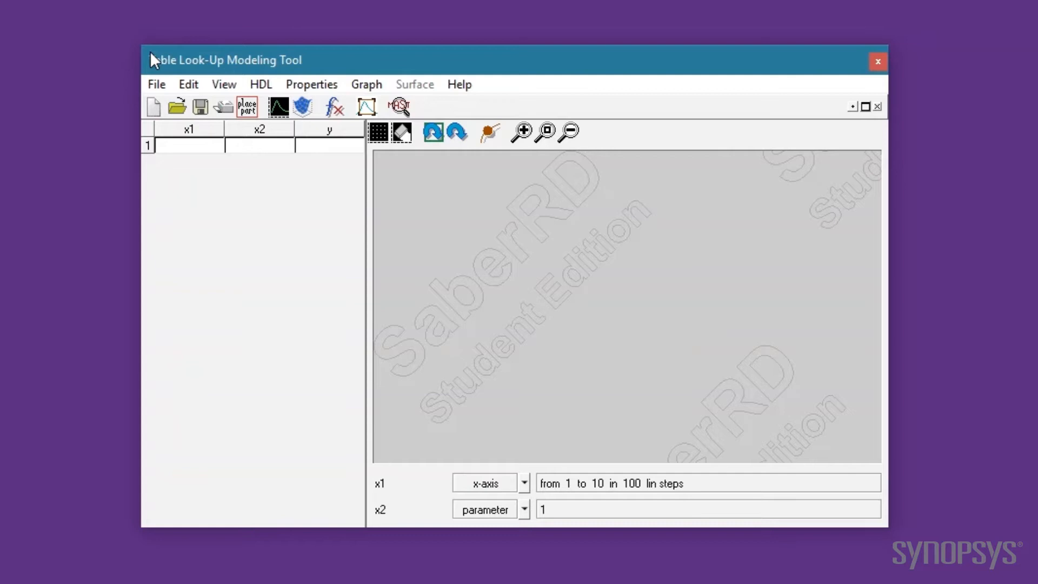
mouse_move(440, 99)
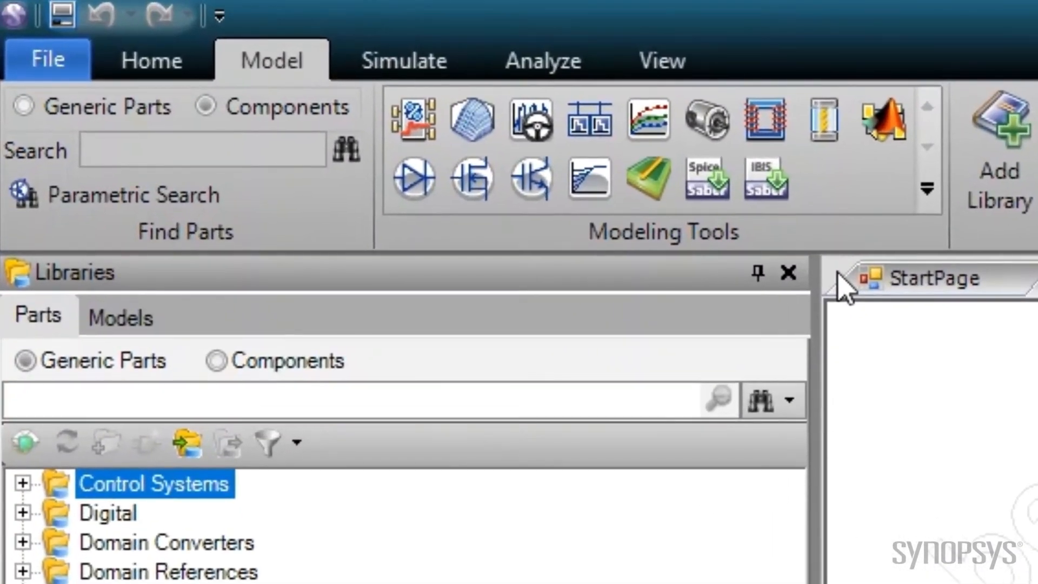
mouse_move(471, 119)
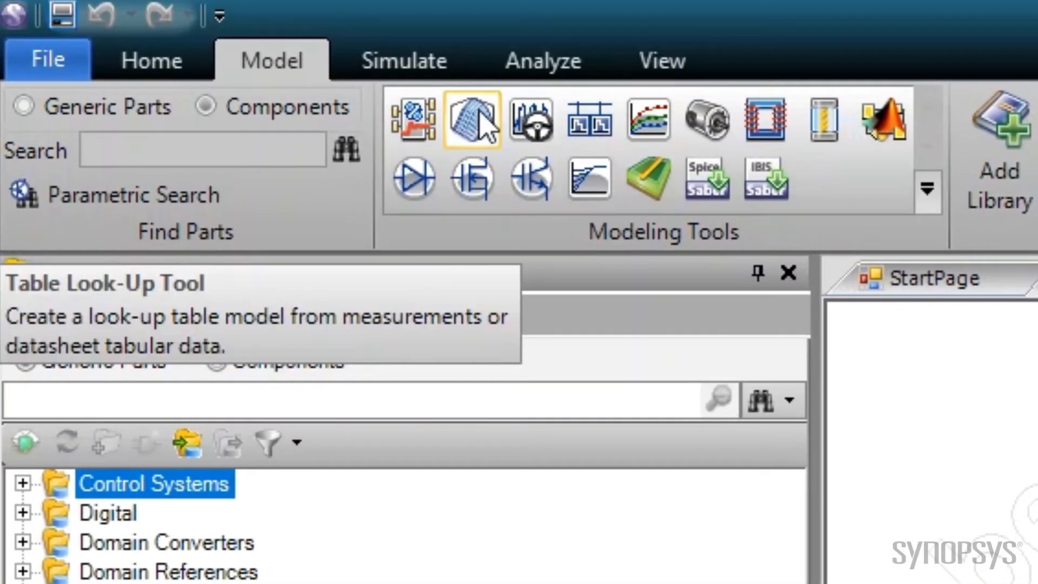
Launch the Table Look-Up Tool from SaberRD's Model tab Modeling Tools.
click(472, 119)
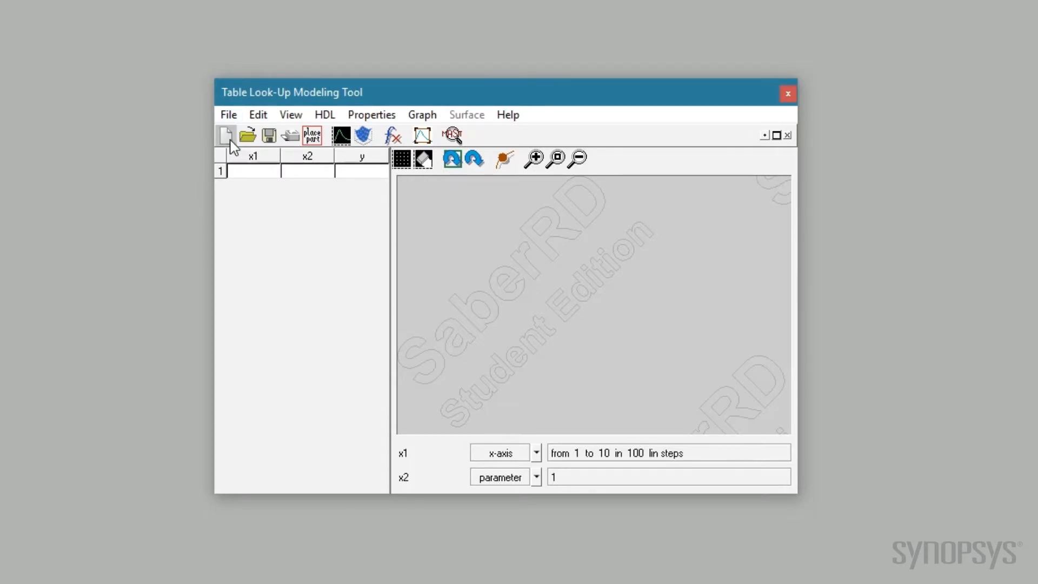
Create a new look-up model from the ASCII data file solenoid data.txt.
click(226, 135)
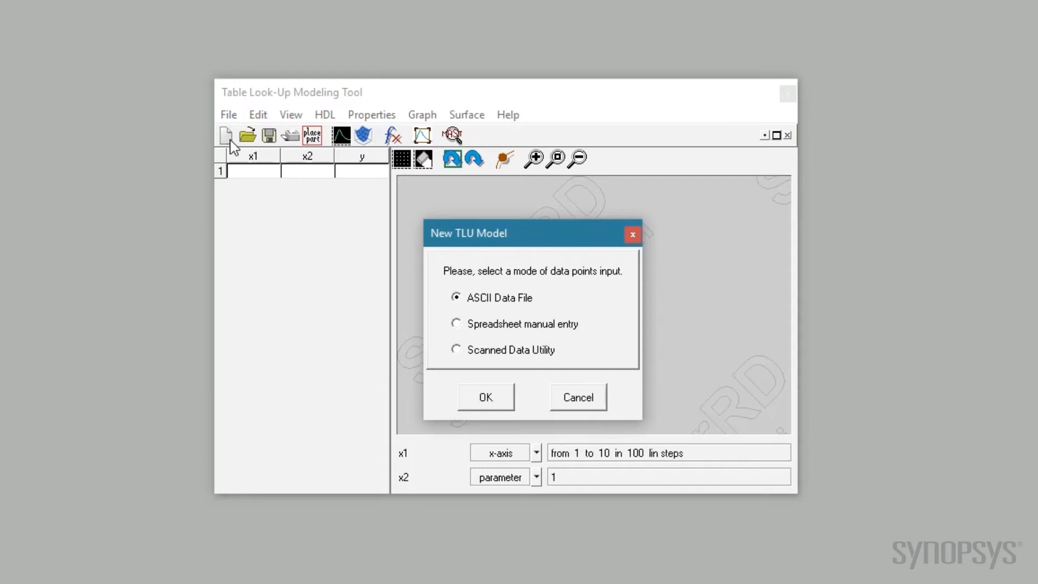
click(486, 397)
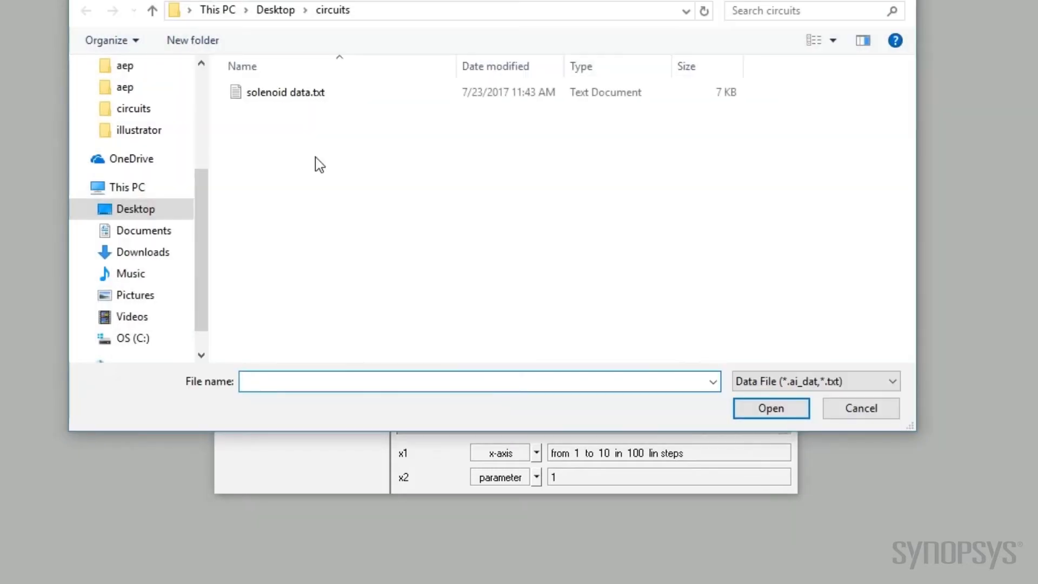
click(771, 408)
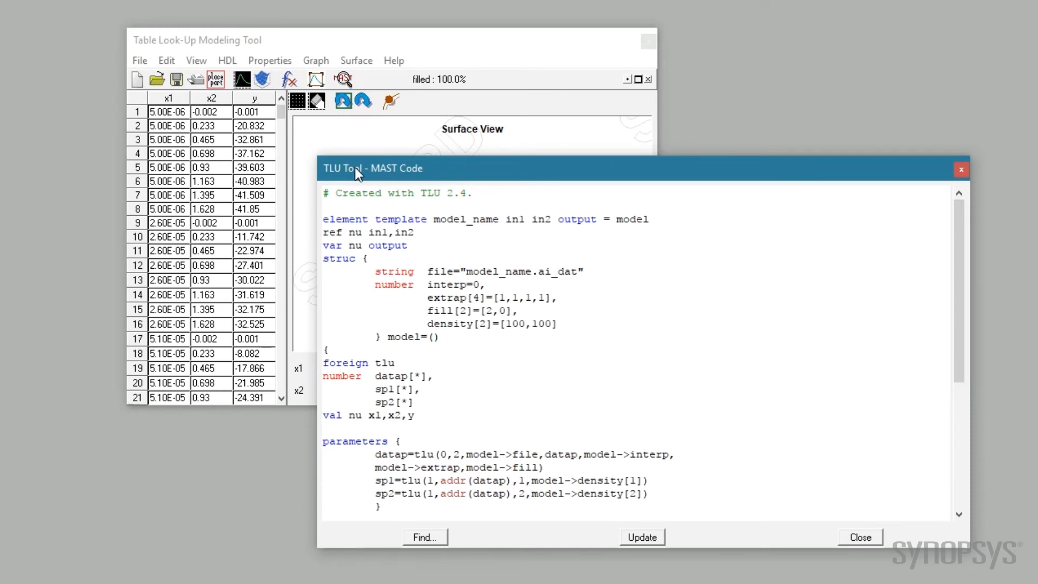
Switch the generated model code from MAST to VHDL-AMS via the HDL menu.
click(227, 60)
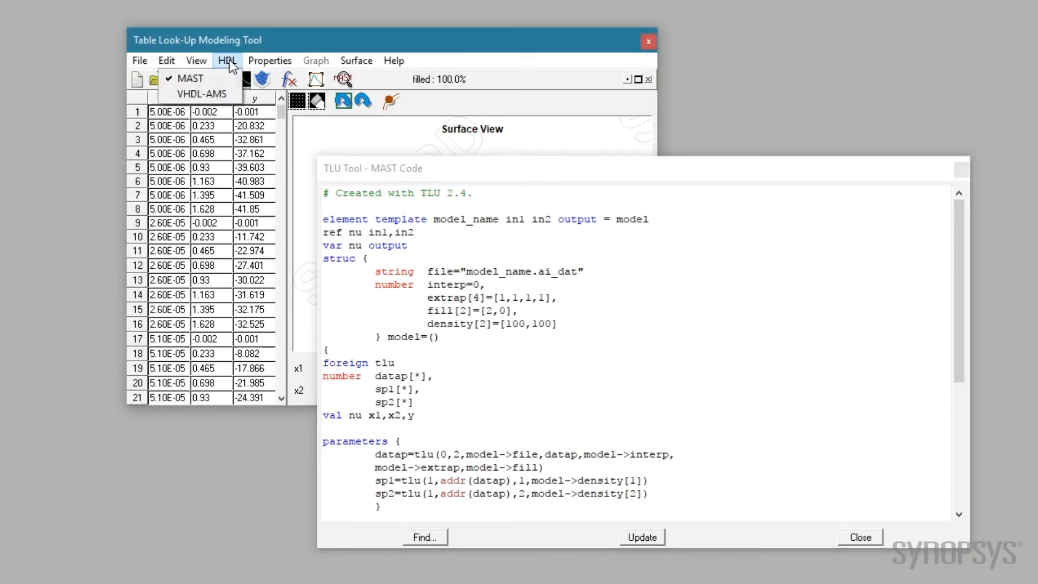
mouse_move(202, 93)
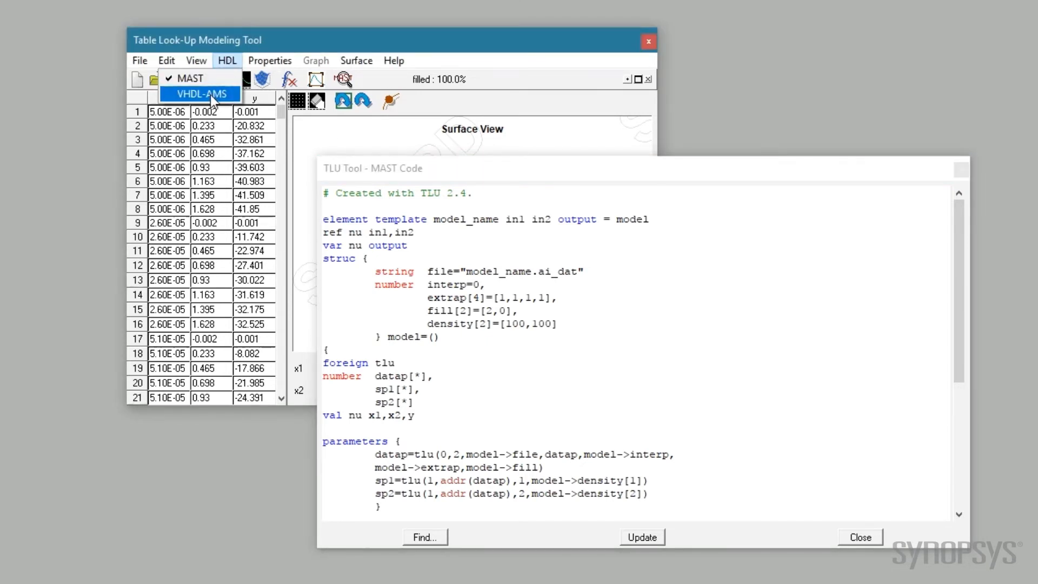
click(200, 94)
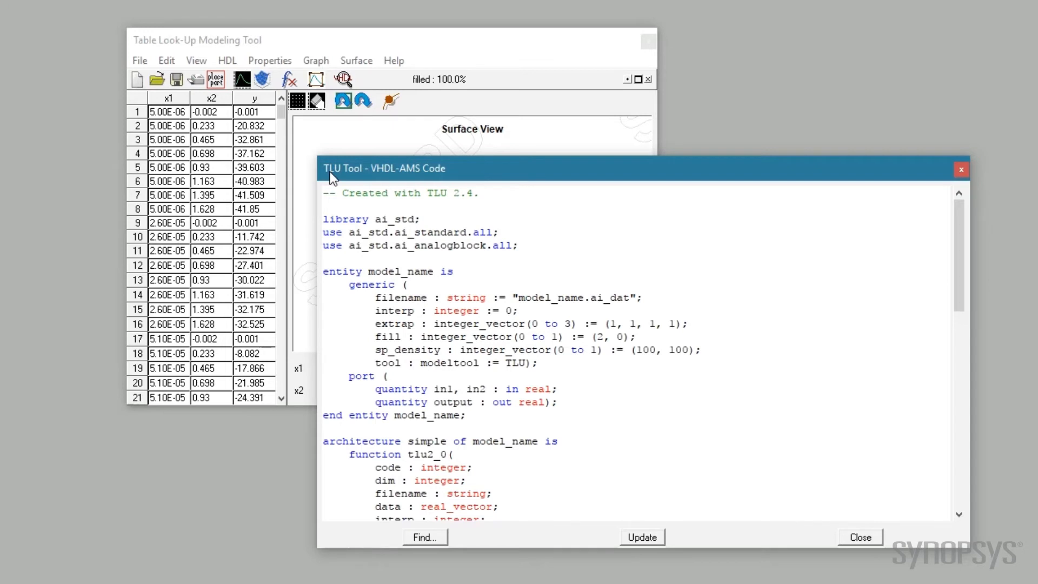
double_click(573, 298)
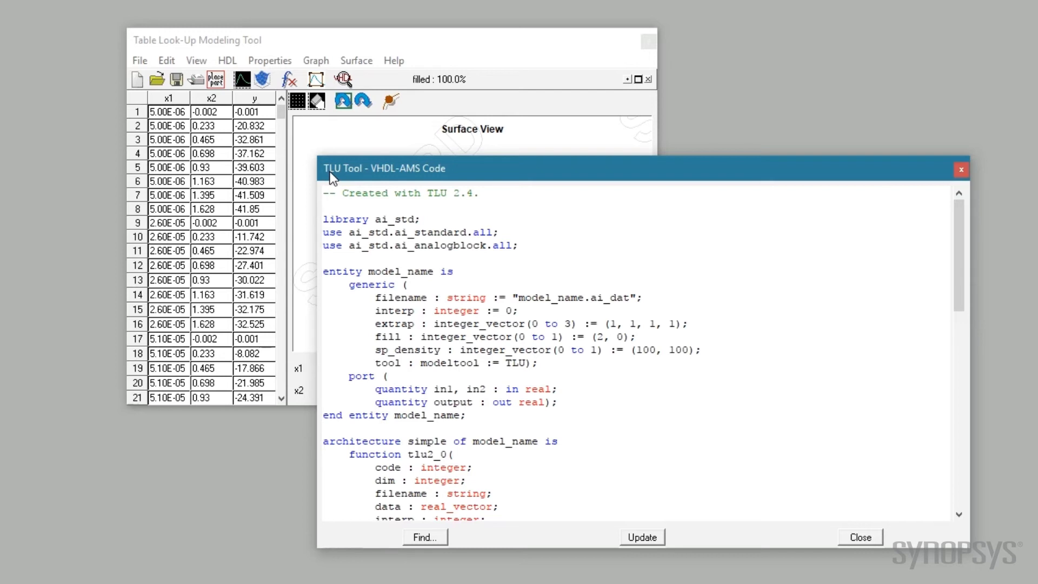
click(269, 60)
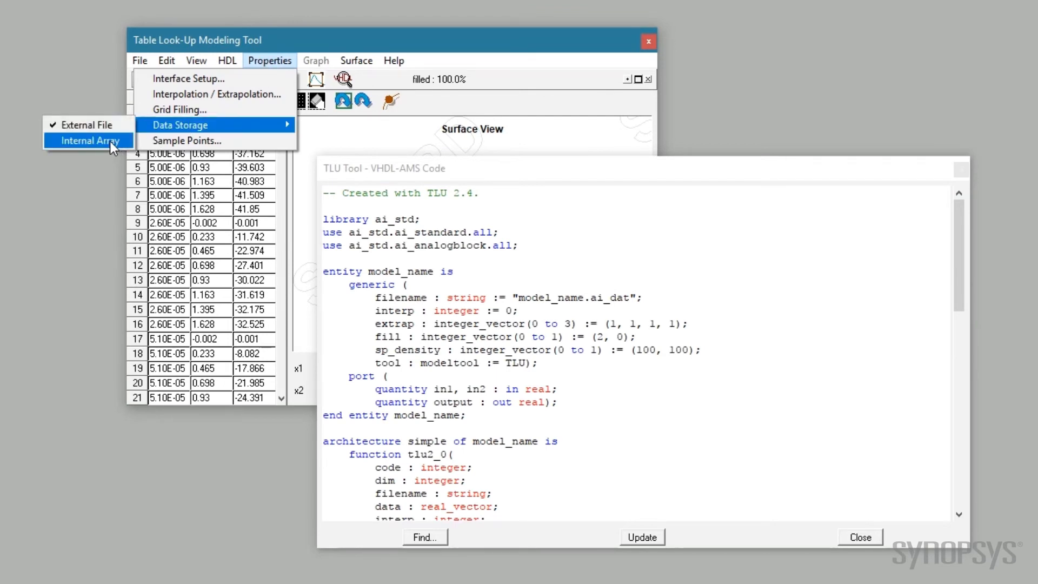
Set Data Storage to Internal Array and update the VHDL-AMS code.
click(87, 140)
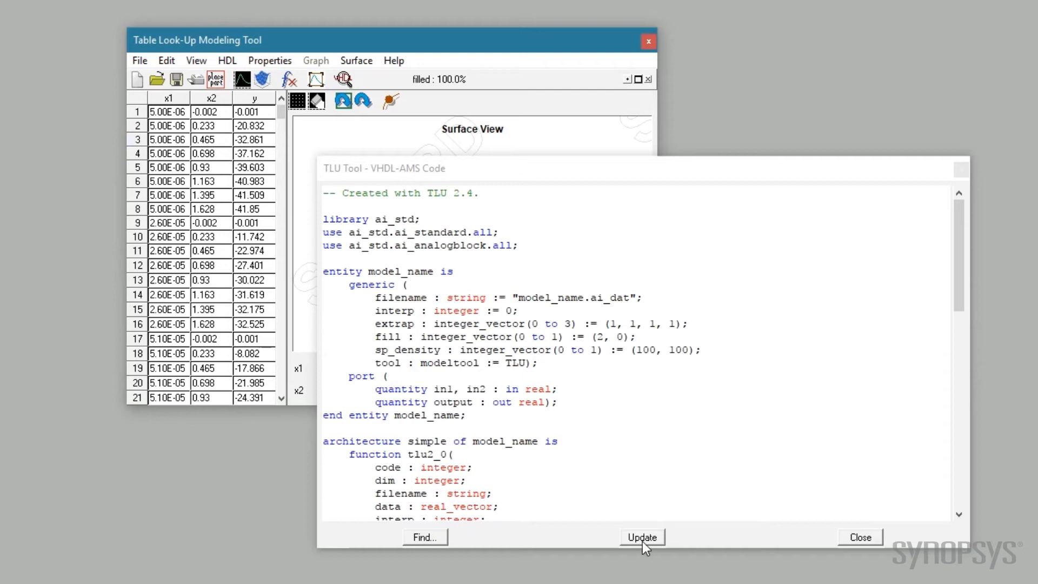
click(641, 537)
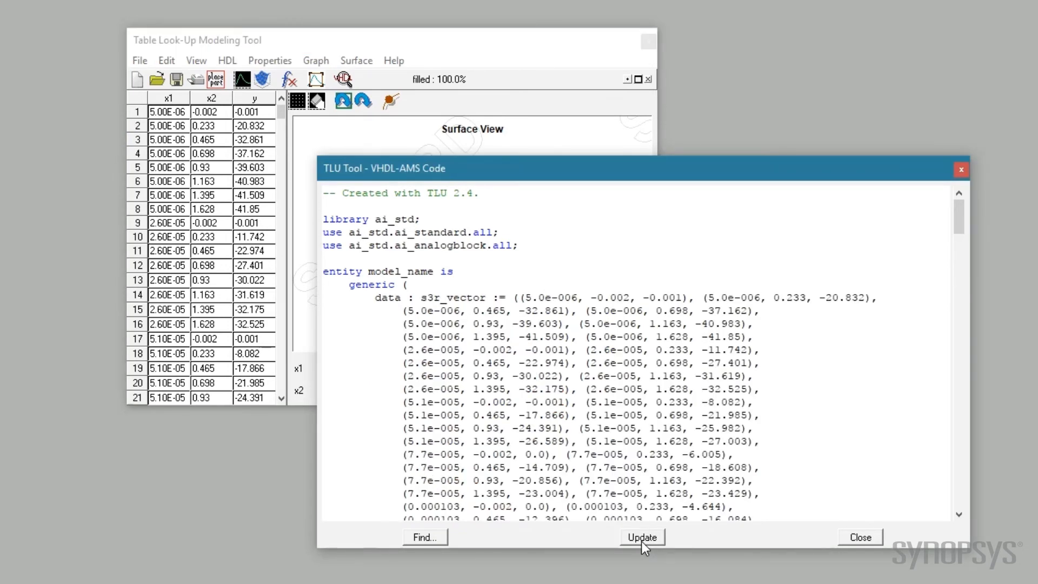
mouse_move(868, 547)
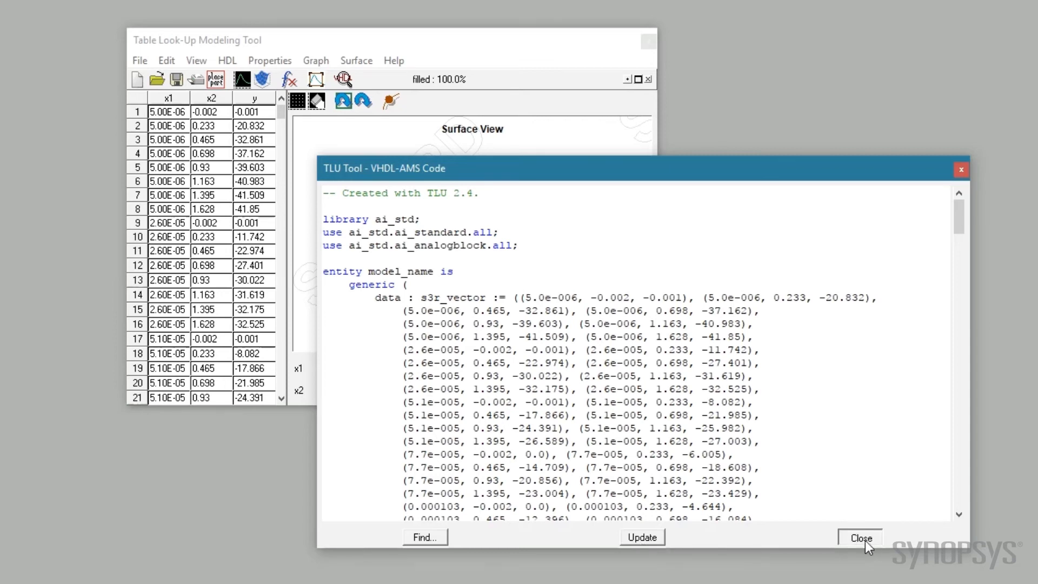
In Interface Setup, make the second input 'current' with an electrical type.
click(860, 537)
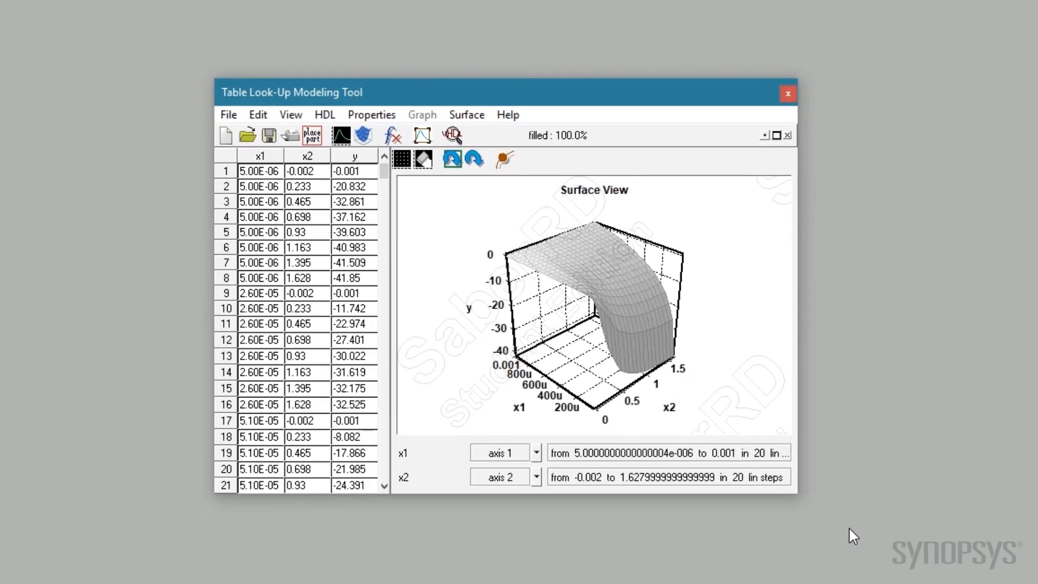
click(371, 115)
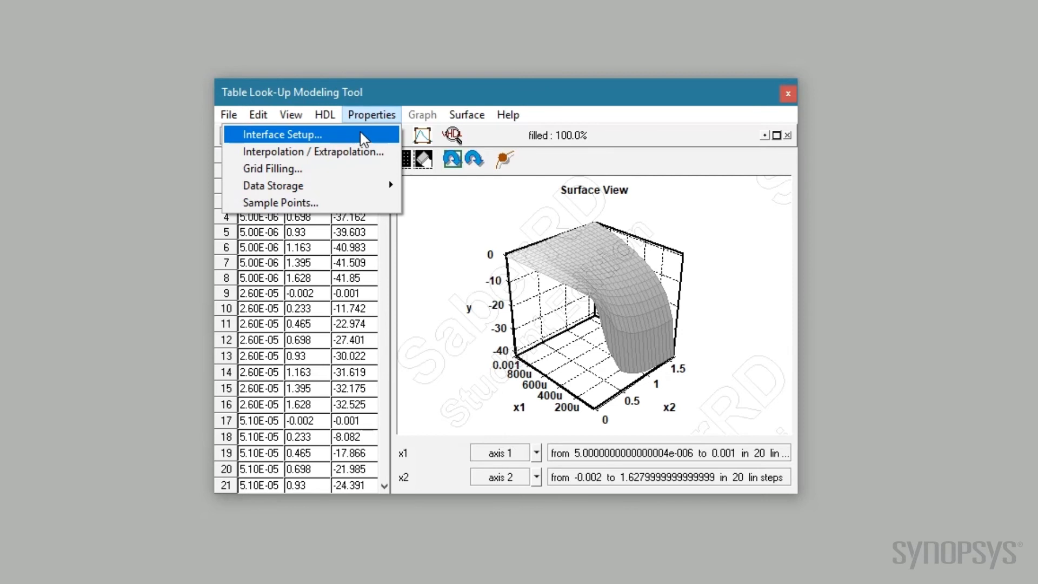
click(281, 134)
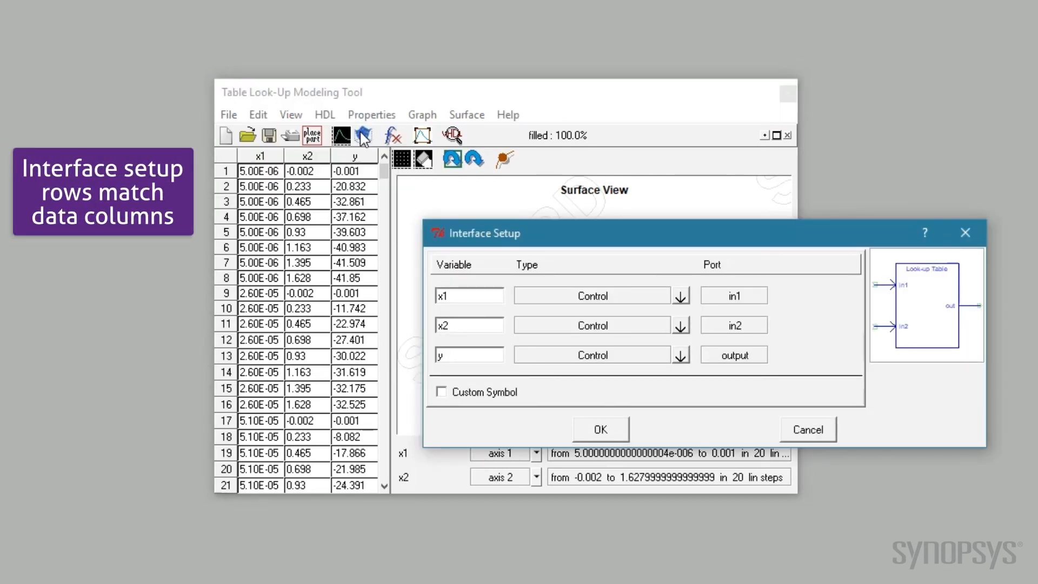
click(468, 324)
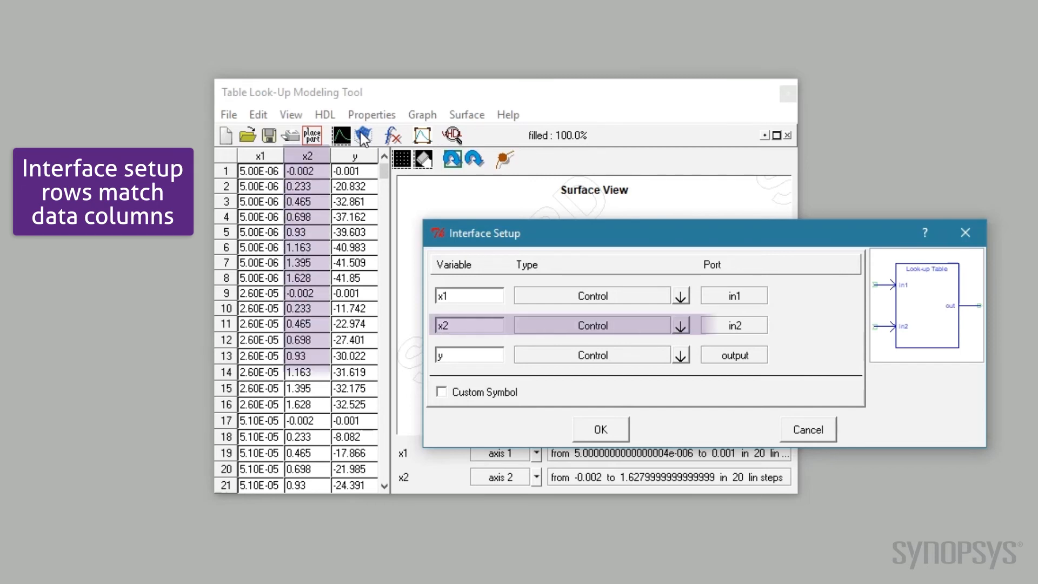
click(467, 325)
text(current)
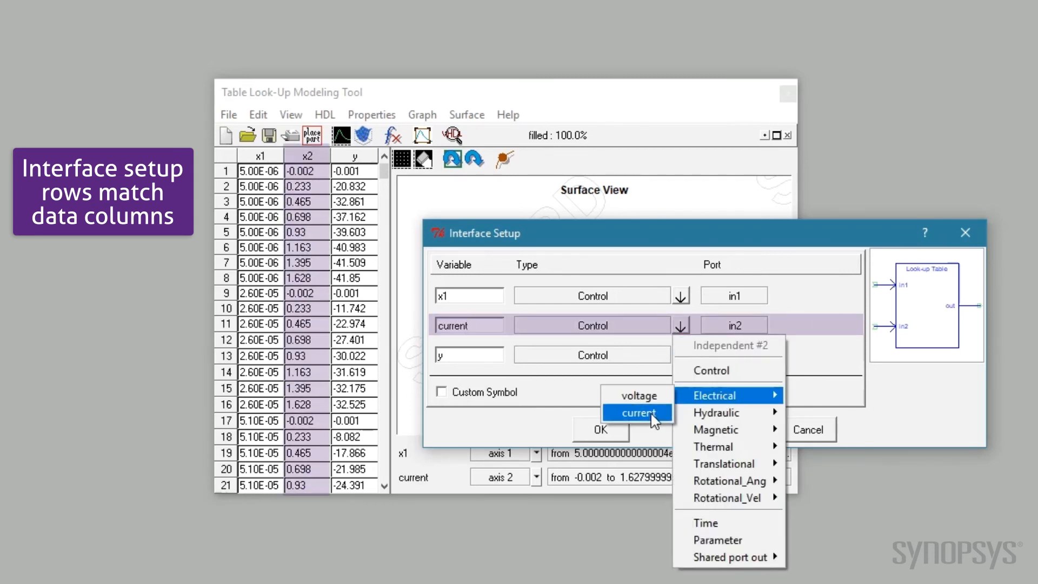
click(633, 413)
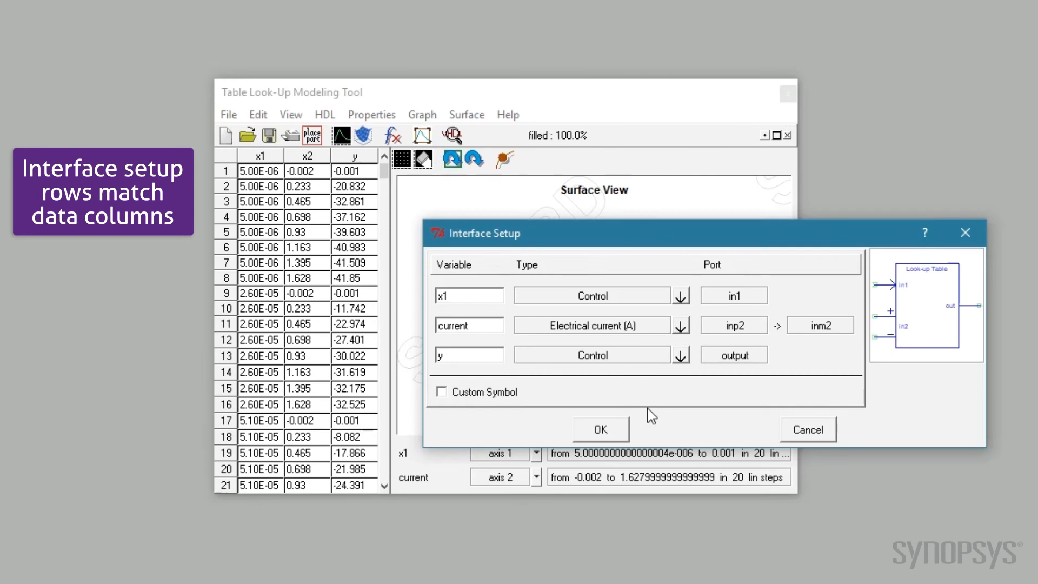
Name the output 'force' (translational), rename the first input 'position', and save as solenoid.ai_tlu.
click(468, 355)
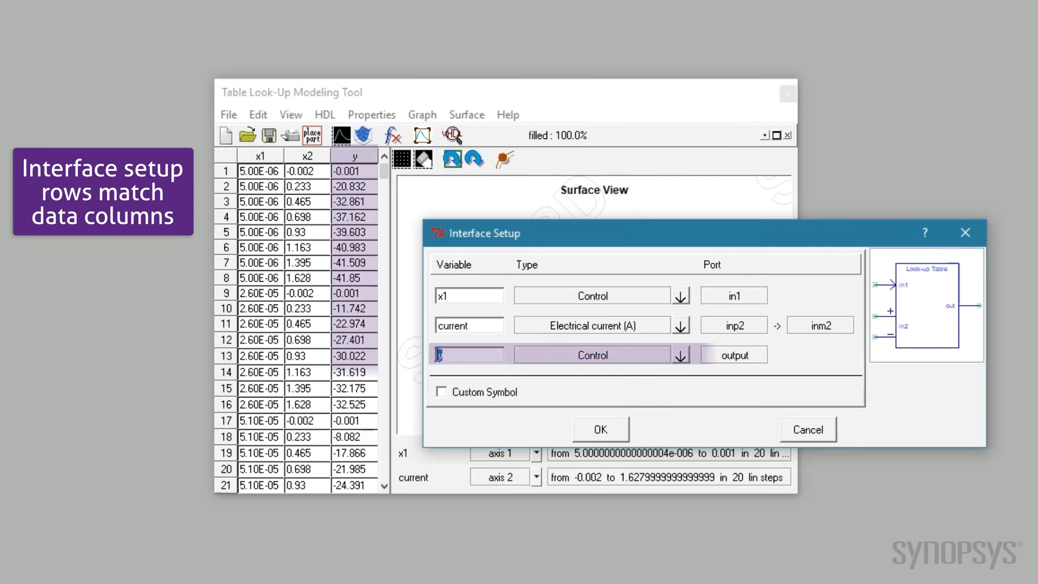
text(force)
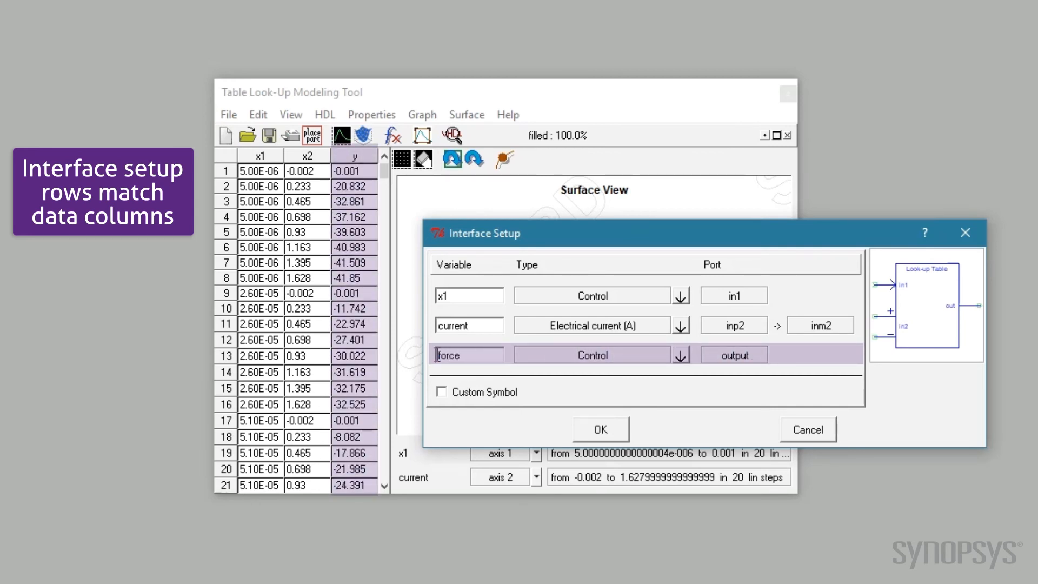
click(680, 354)
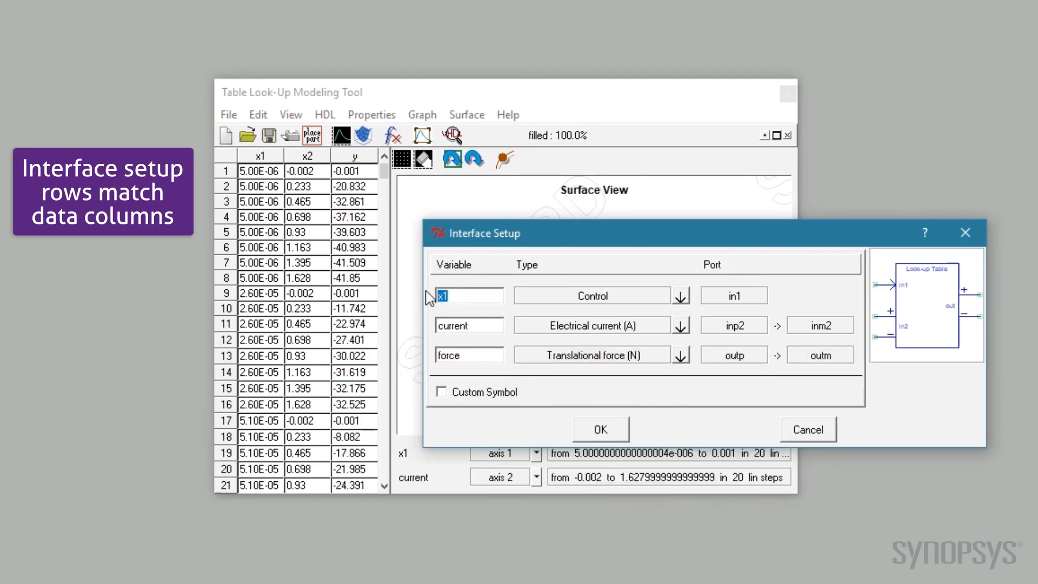
click(680, 295)
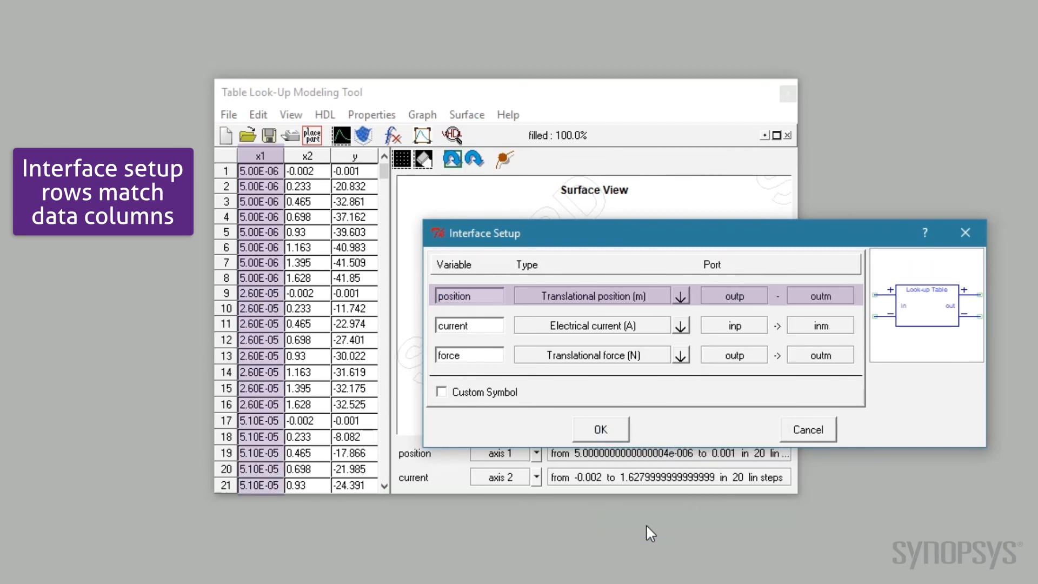
click(599, 429)
text(sole)
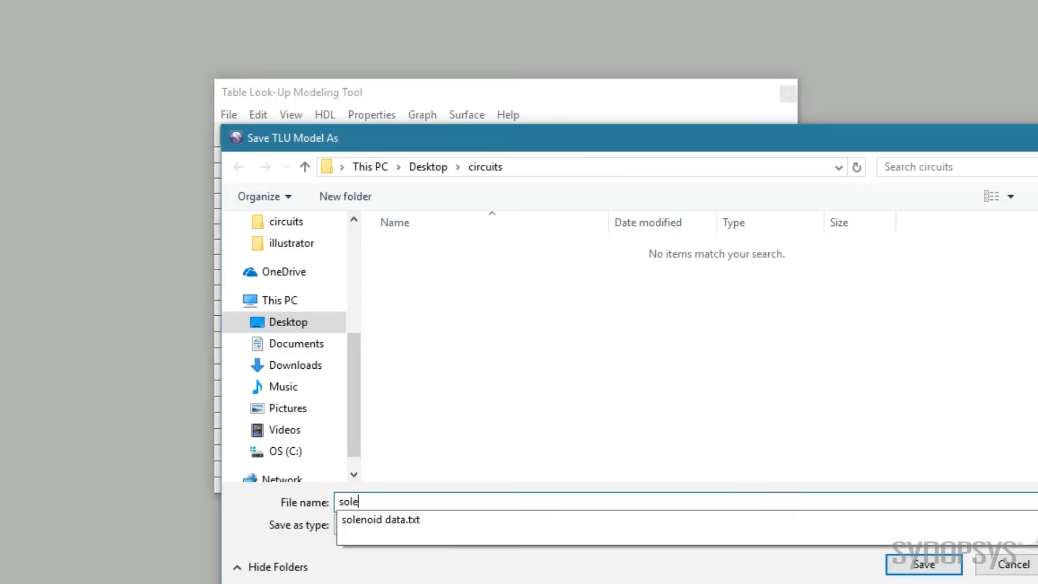
click(923, 564)
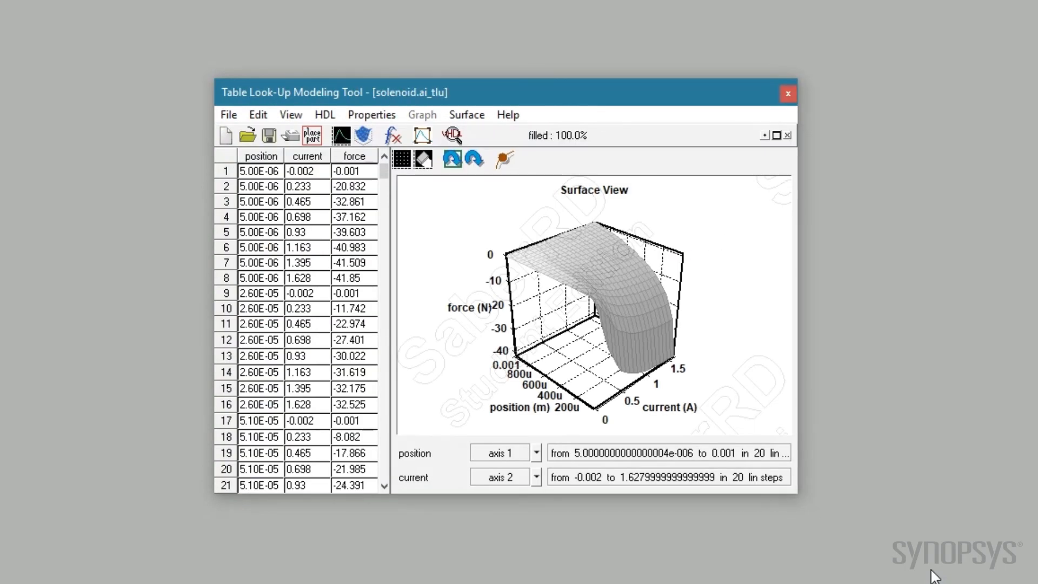